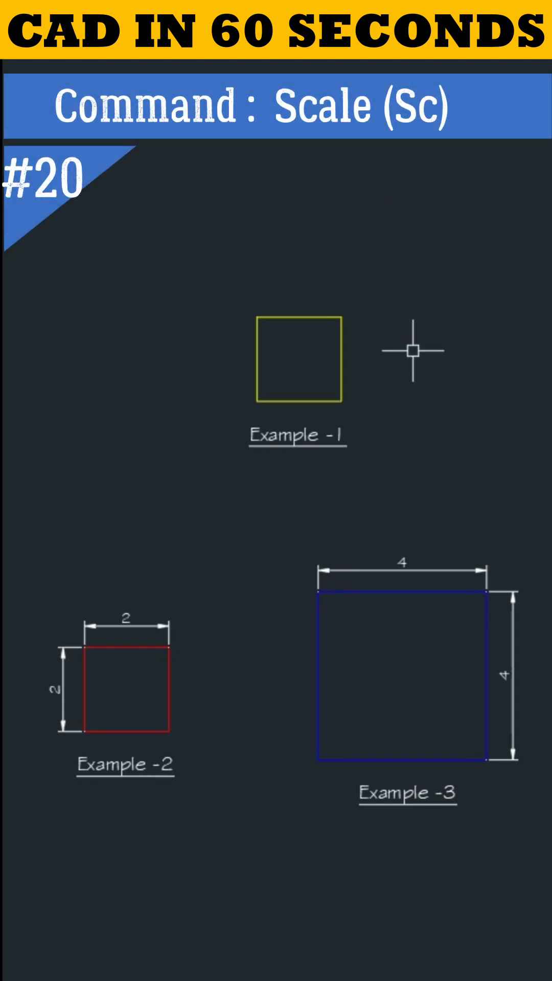
pyautogui.moveTo(403, 352)
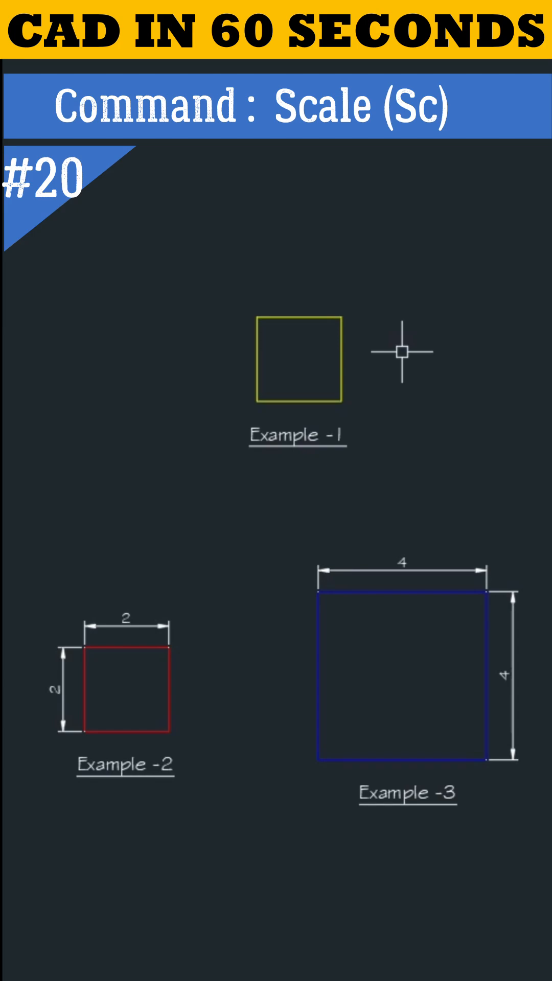
pyautogui.moveTo(355, 302)
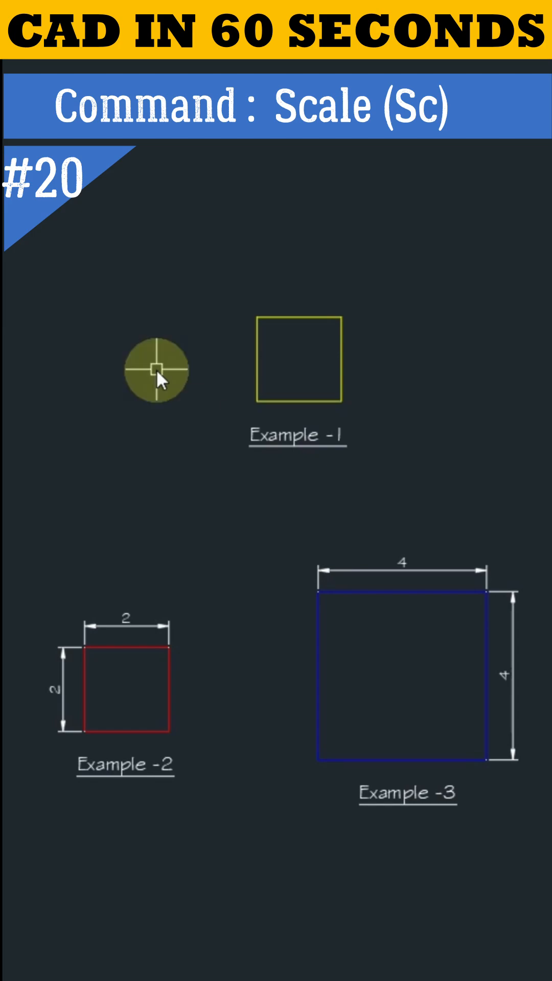
# Step: Scale the yellow square up about 2.5× from its lower-left corner by dragging (SC)
pyautogui.write('sc')
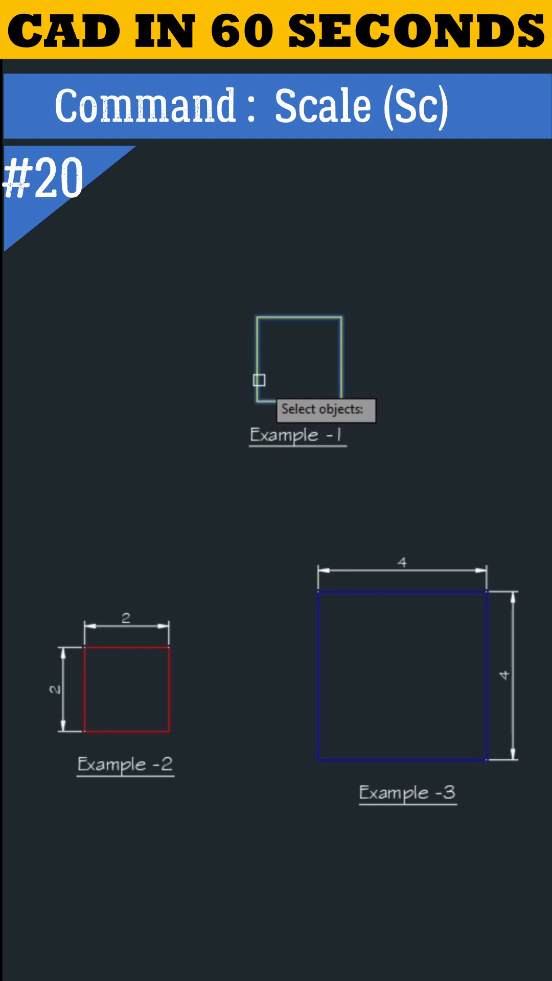
pyautogui.click(257, 380)
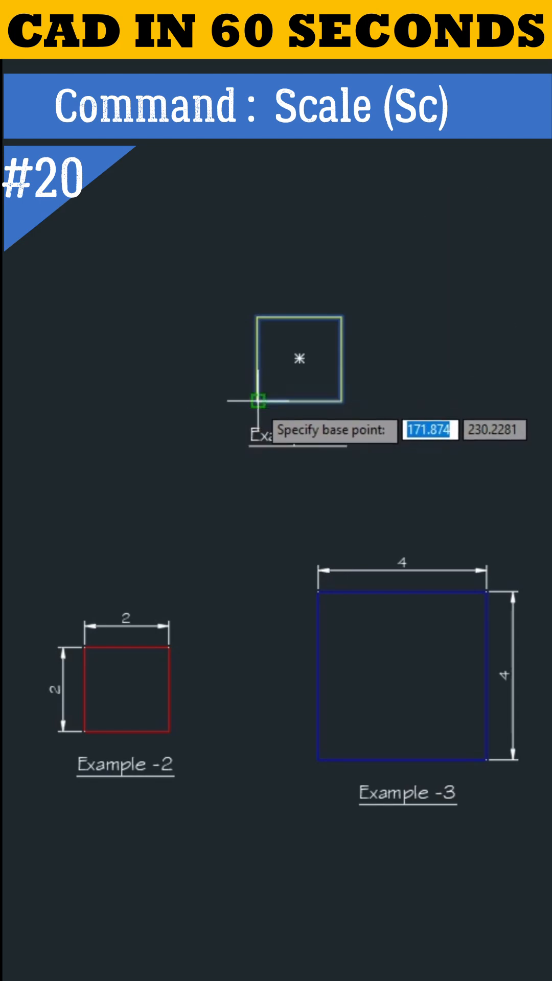
pyautogui.click(256, 399)
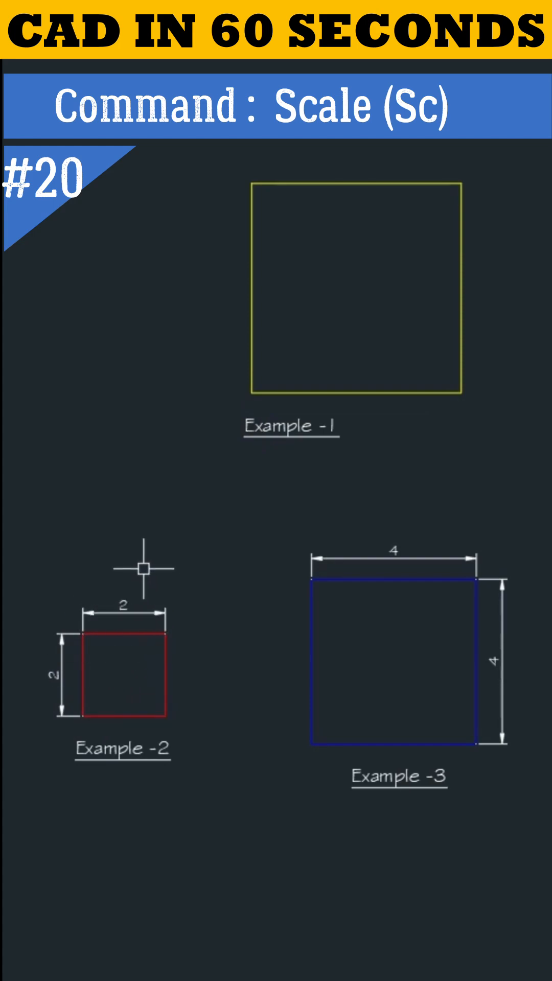
# Step: Scale the red square by factor 2 so it grows from 2×2 to 4×4
pyautogui.write('SC')
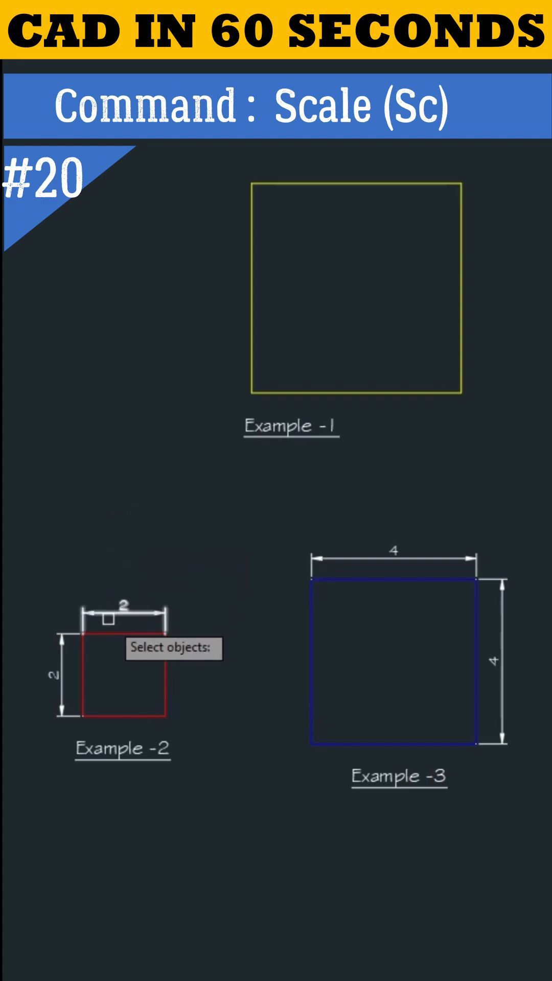
pyautogui.click(122, 677)
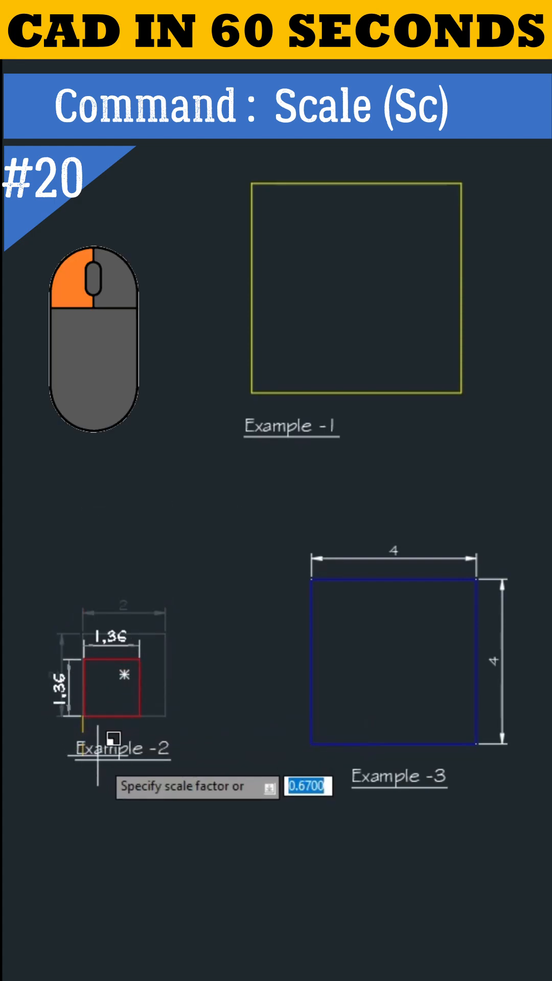
pyautogui.write('2')
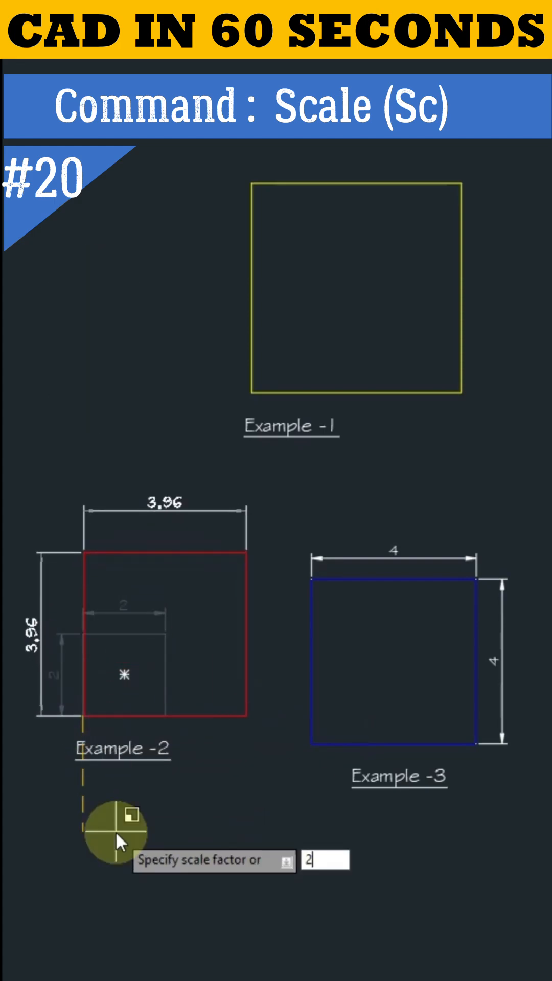
pyautogui.press('Enter')
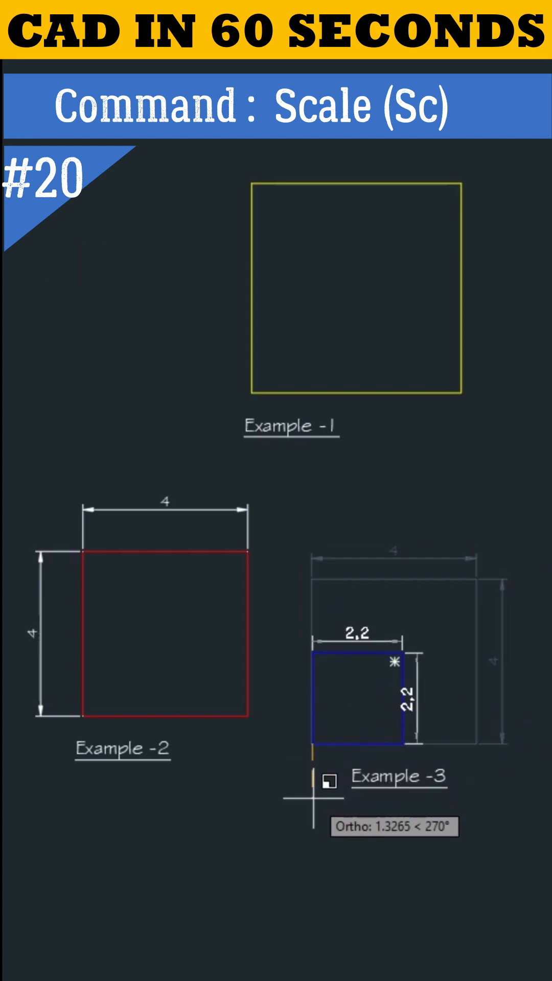
# Step: Scale the blue square by factor 0.5 so it shrinks from 4×4 to 2×2
pyautogui.write('.5')
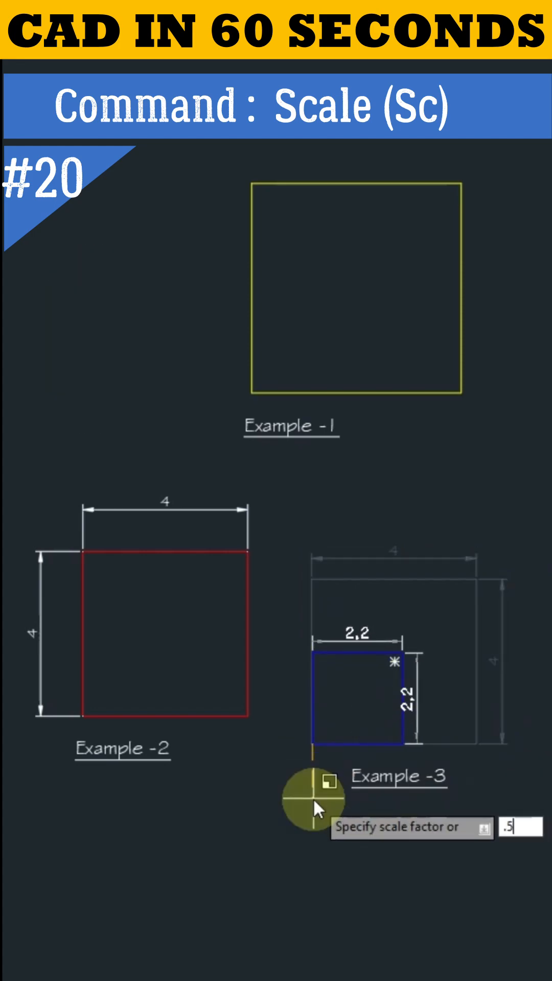
pyautogui.press('Enter')
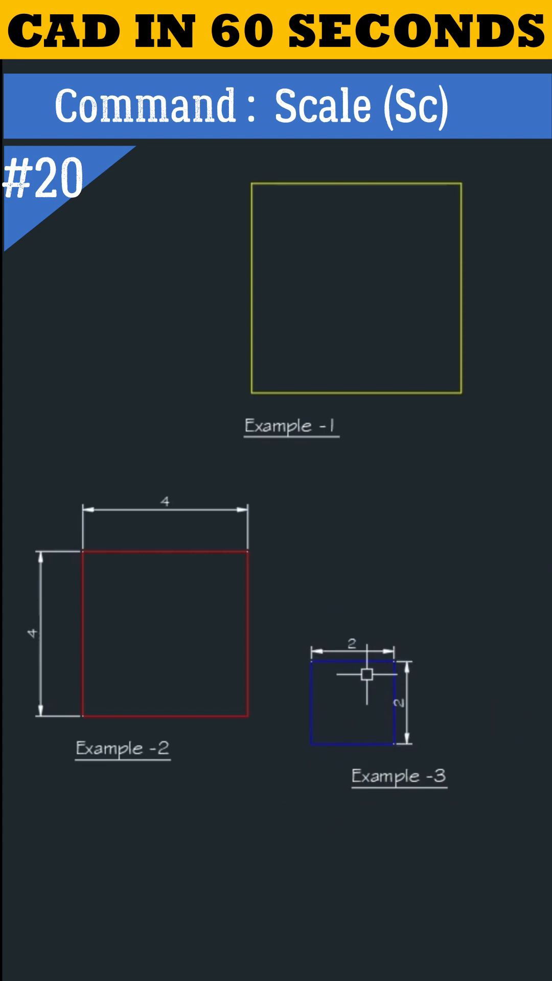
pyautogui.moveTo(362, 575)
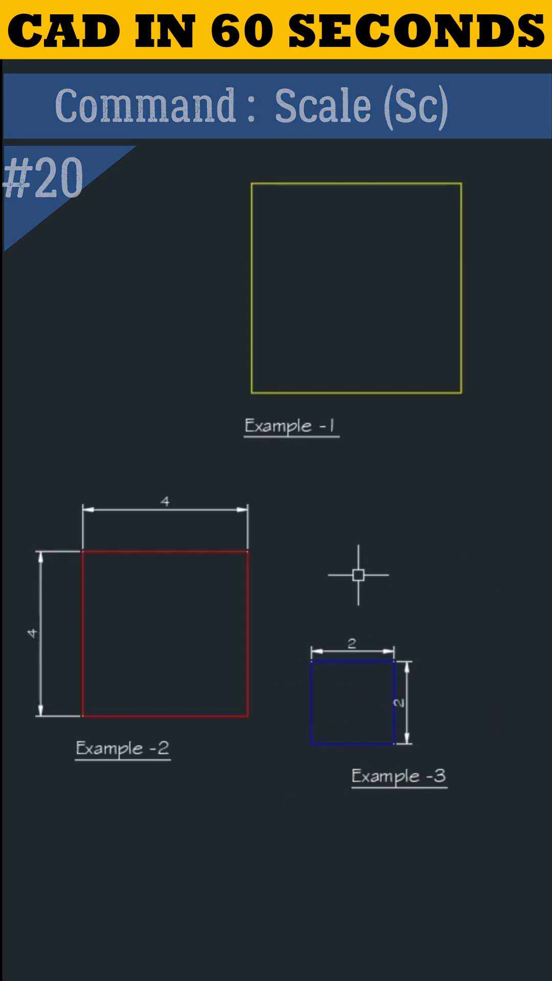